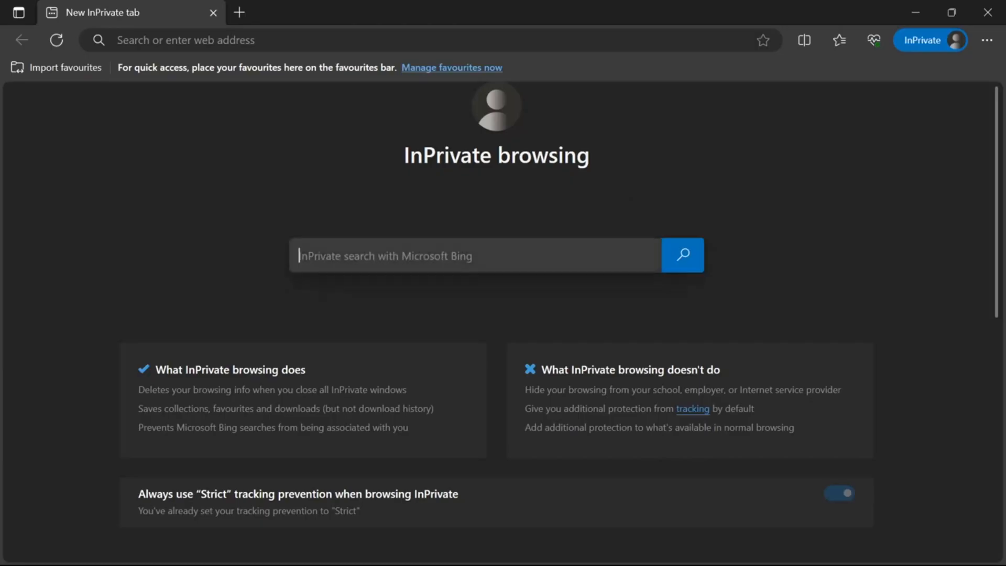
Search Bing for 'Visual Studio Code' in the InPrivate tab and accept the cookie notice
type("Visual")
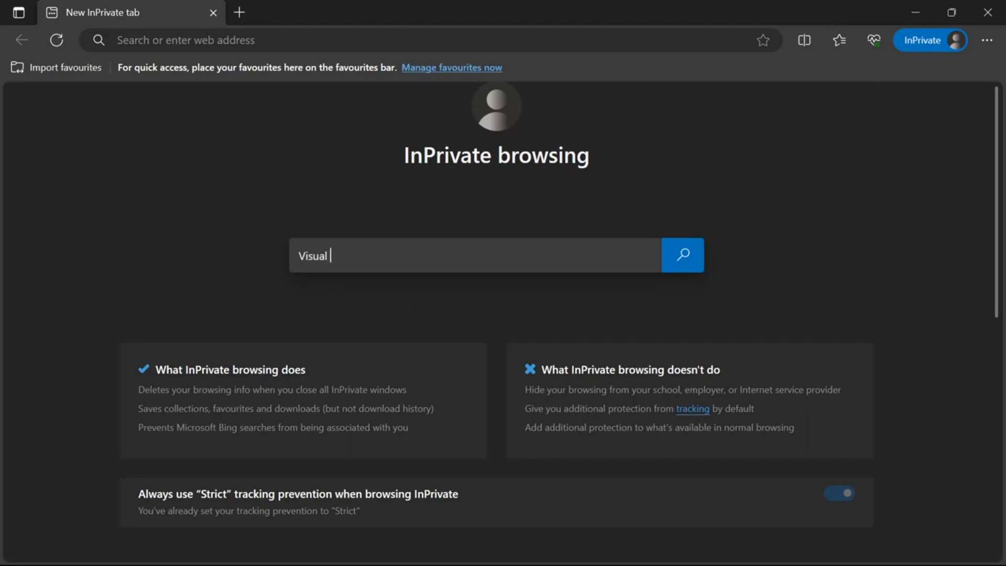
type("Studio Code")
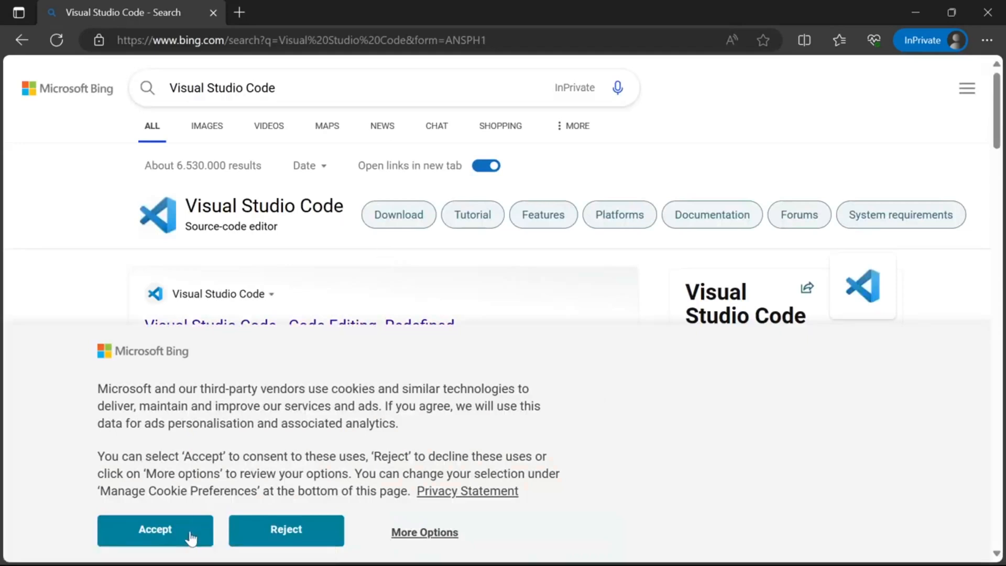
left_click(154, 529)
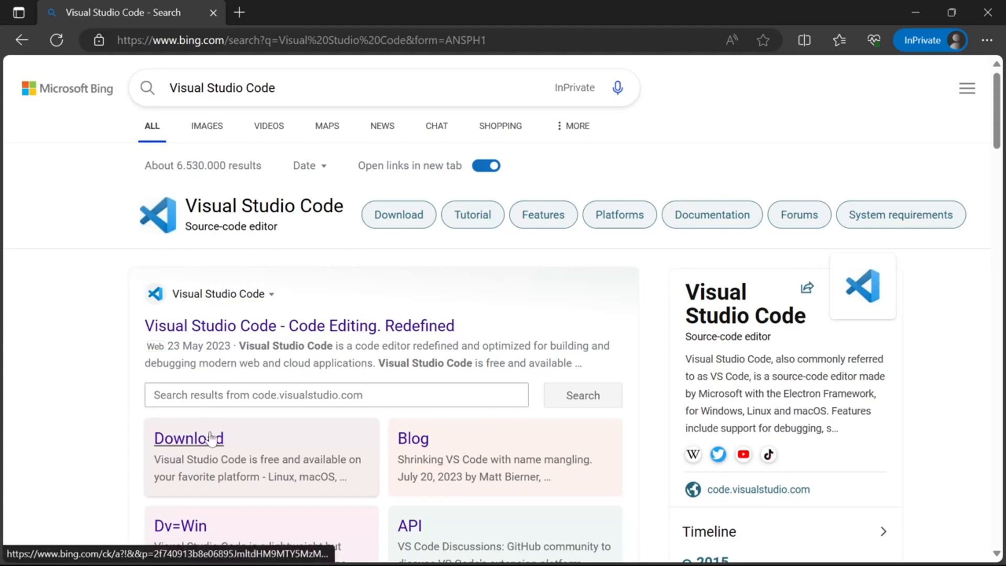
Download the VS Code Windows installer from the download page and run it from Downloads
left_click(187, 438)
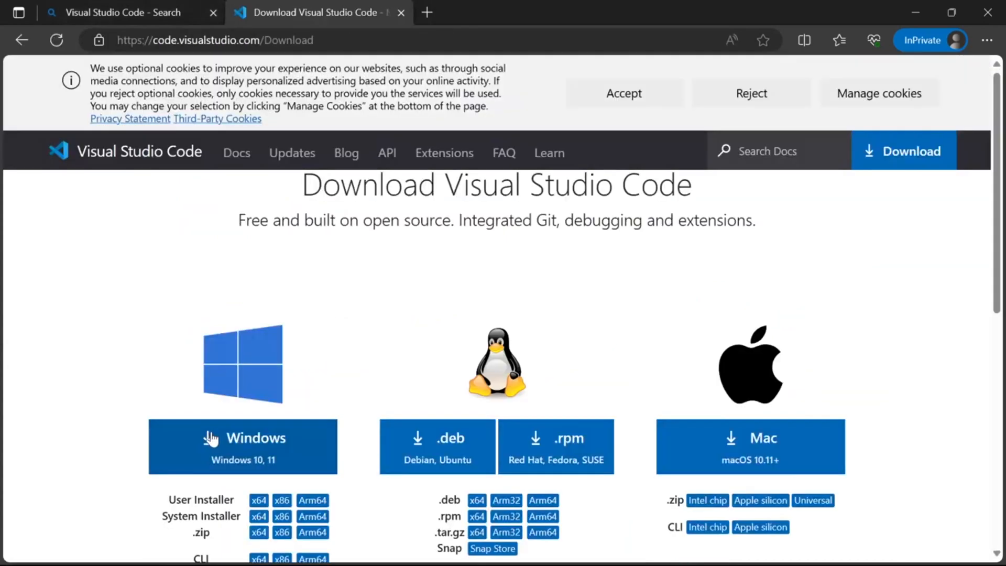
mouse_move(277, 413)
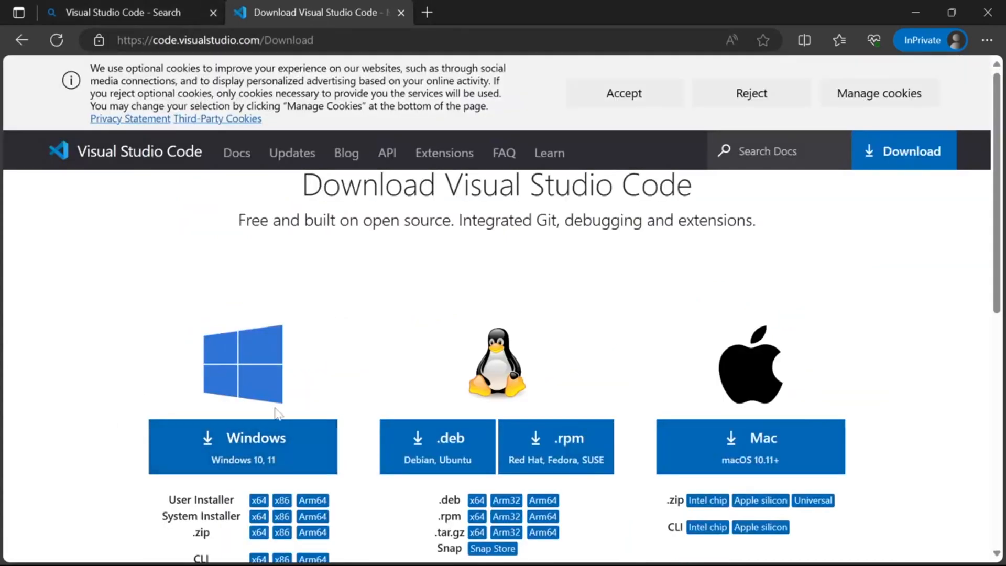
mouse_move(218, 449)
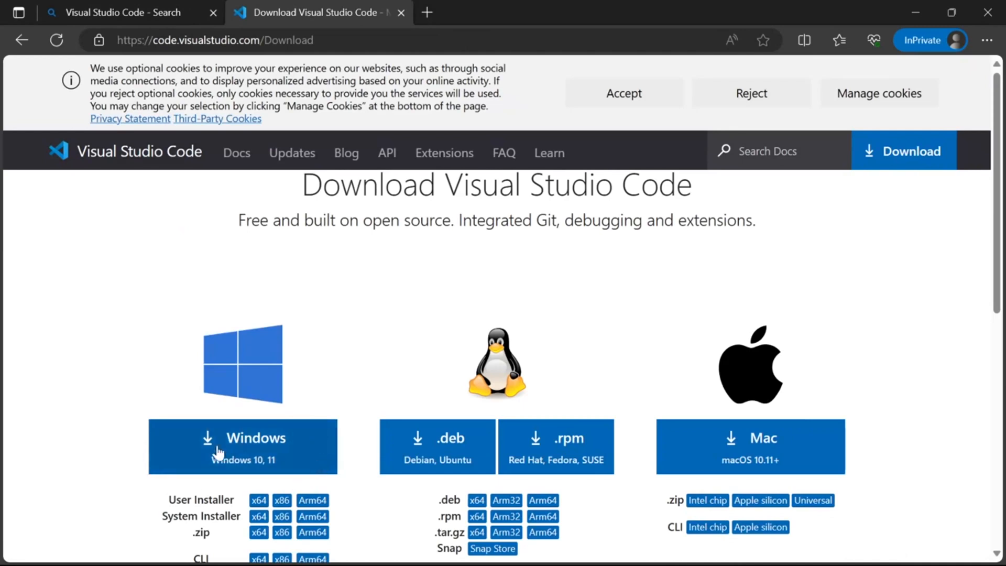
left_click(242, 447)
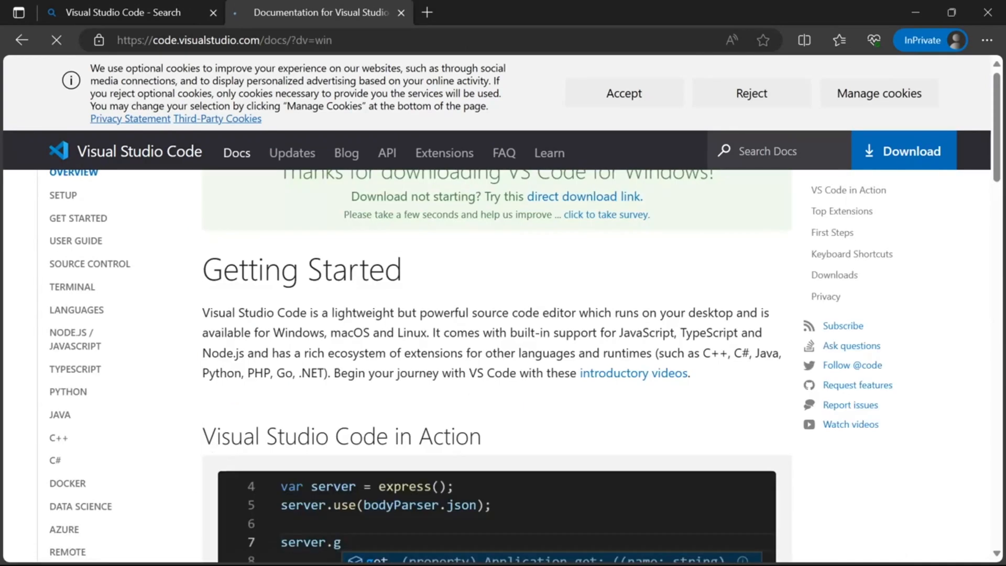
left_click(838, 40)
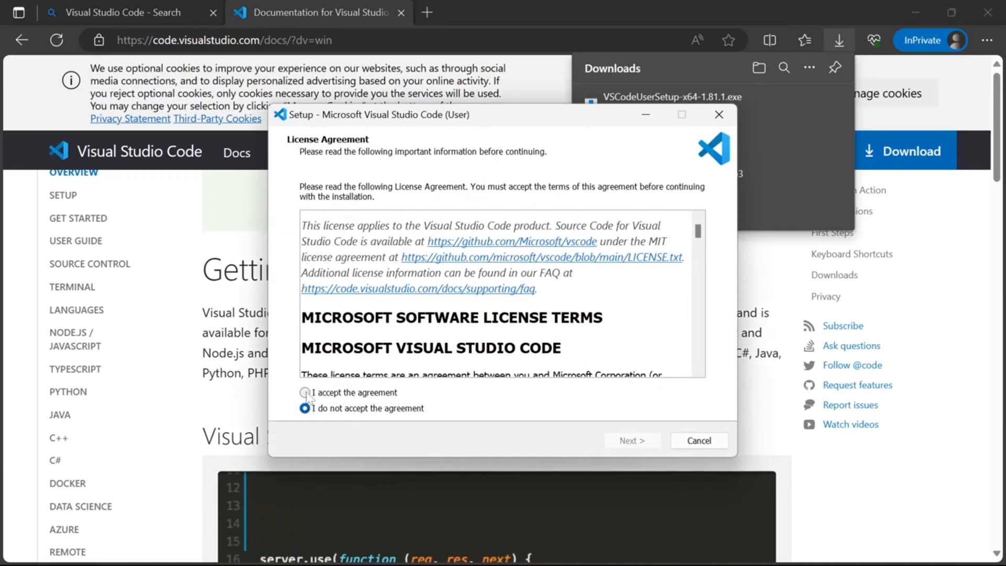
Accept the license and advance the VS Code setup wizard to Ready to Install with default tasks
left_click(305, 393)
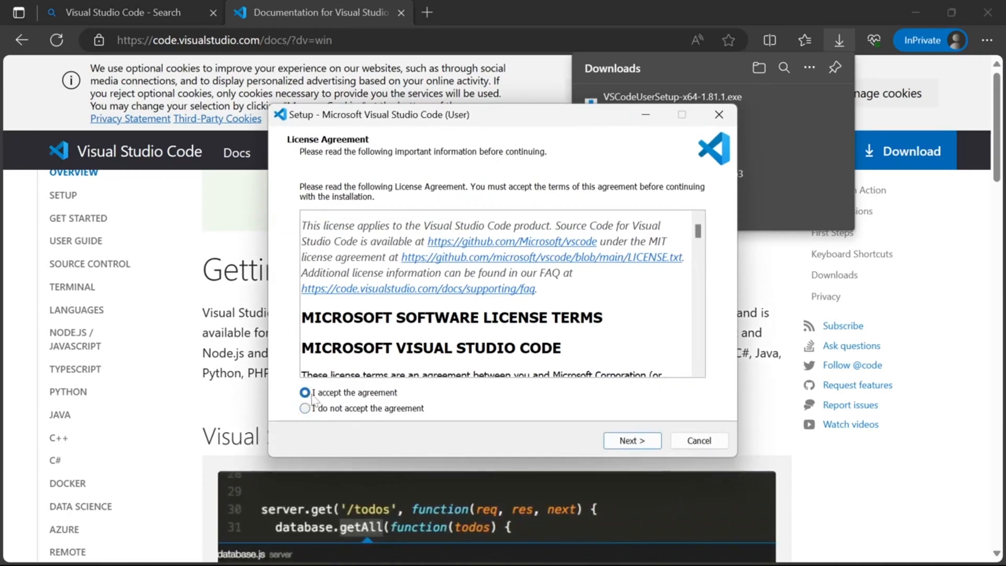
left_click(630, 440)
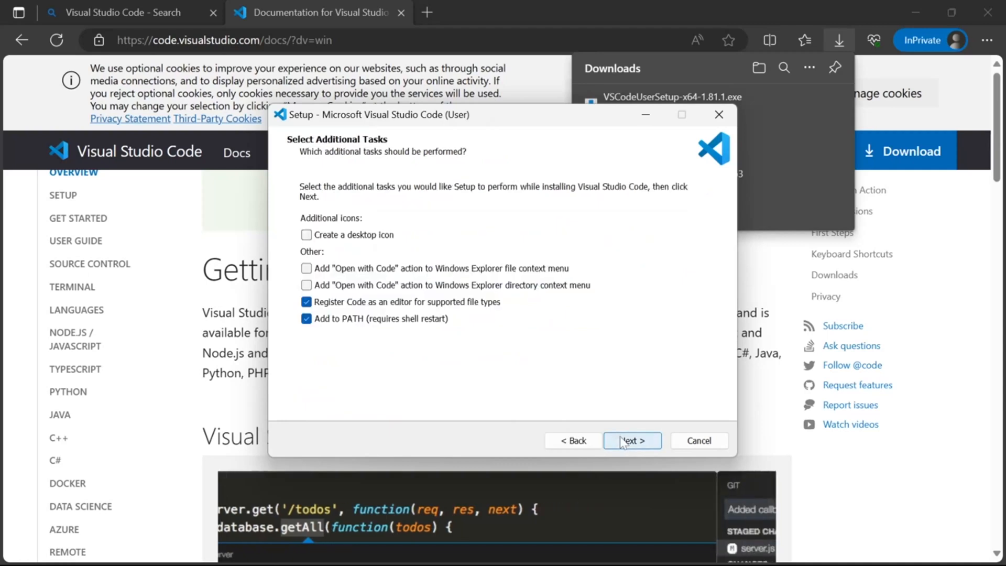
left_click(631, 441)
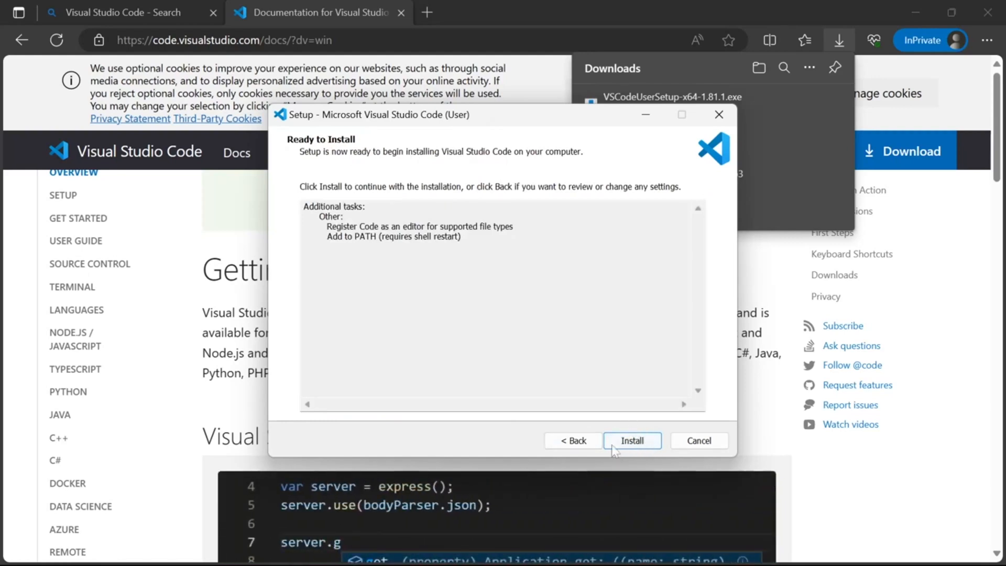
Cancel the VS Code setup and confirm exiting without installing
left_click(699, 440)
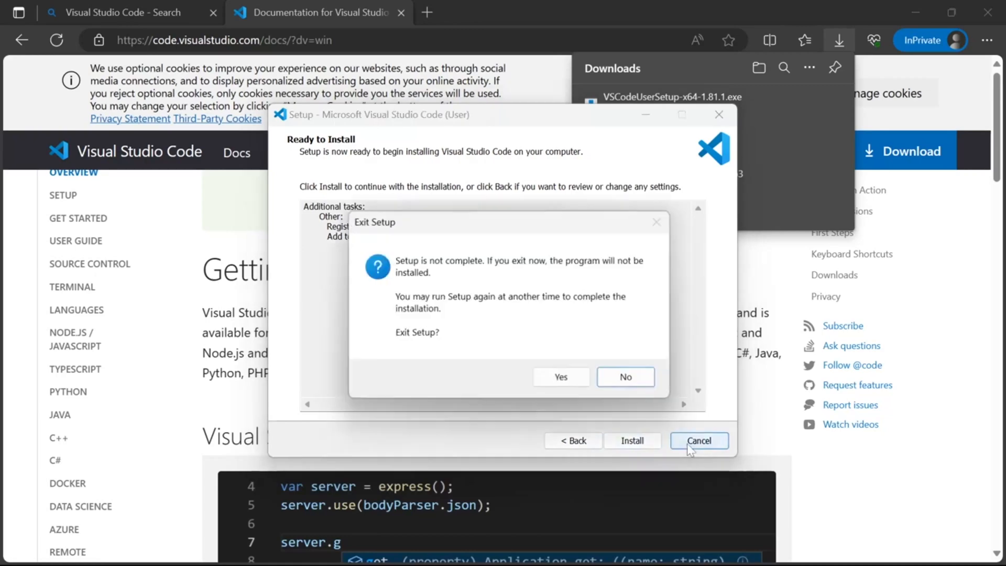
left_click(559, 376)
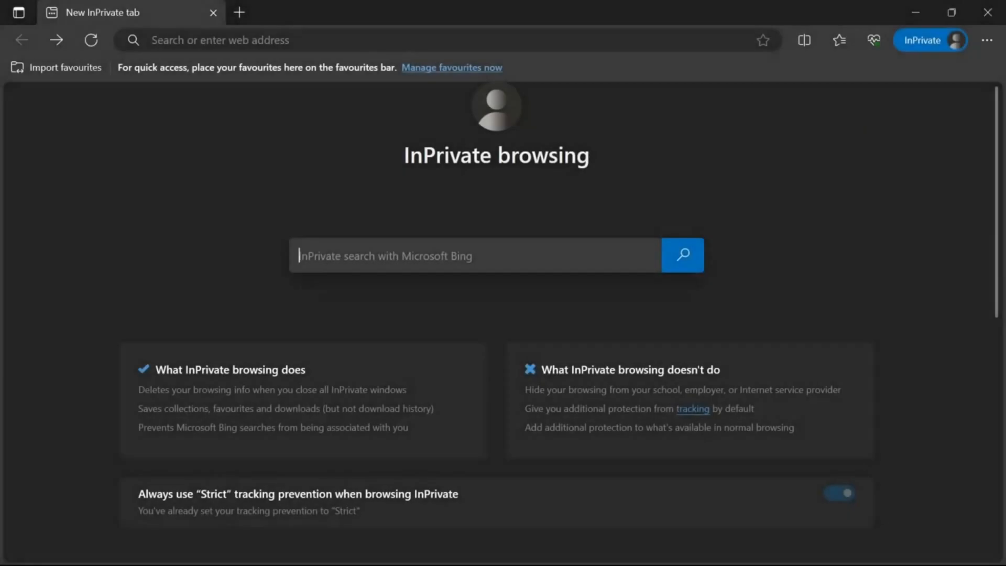
Search Bing for 'skriptlang' and land on the Skript Documentation site
type("skriptlang")
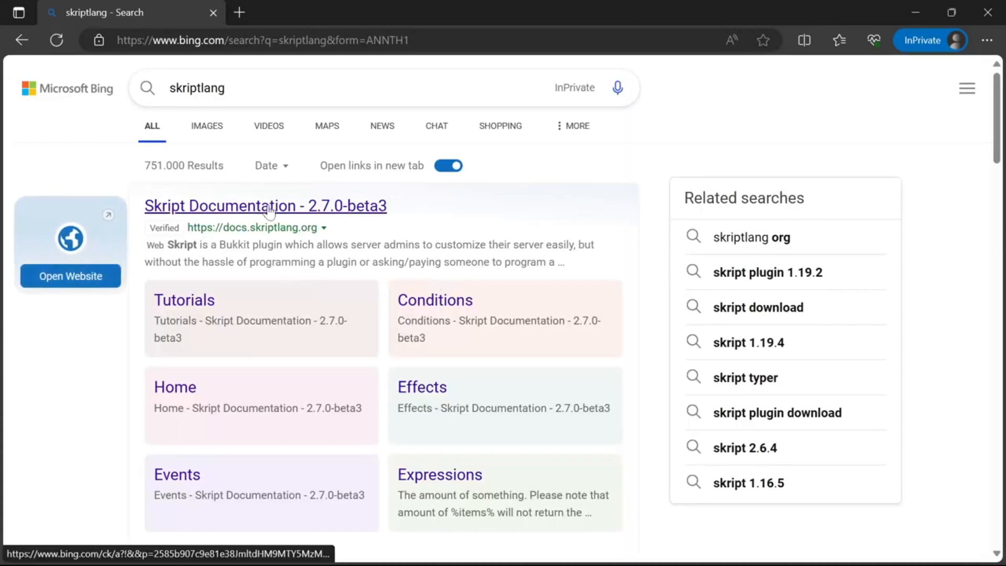
left_click(265, 206)
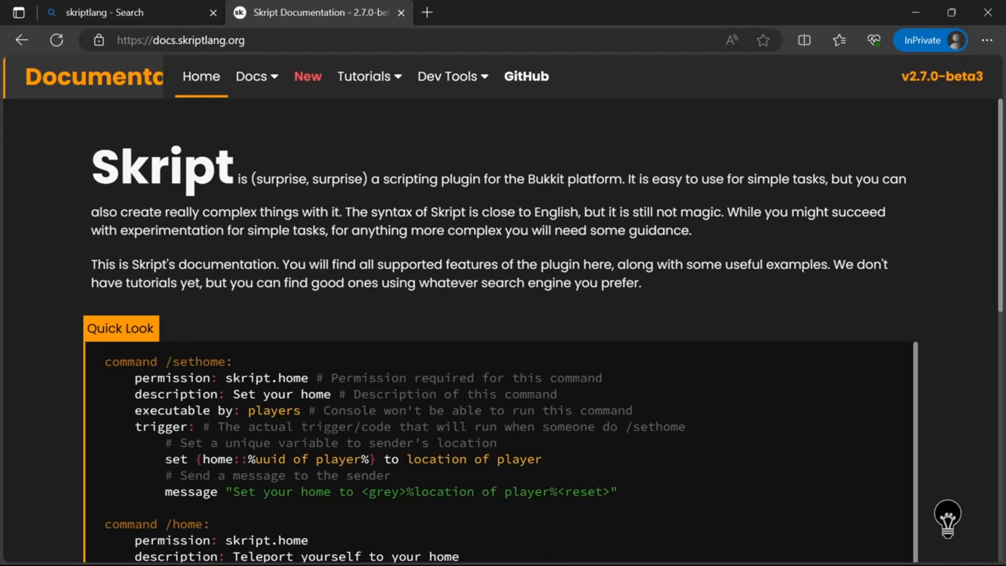
scroll("down", 3)
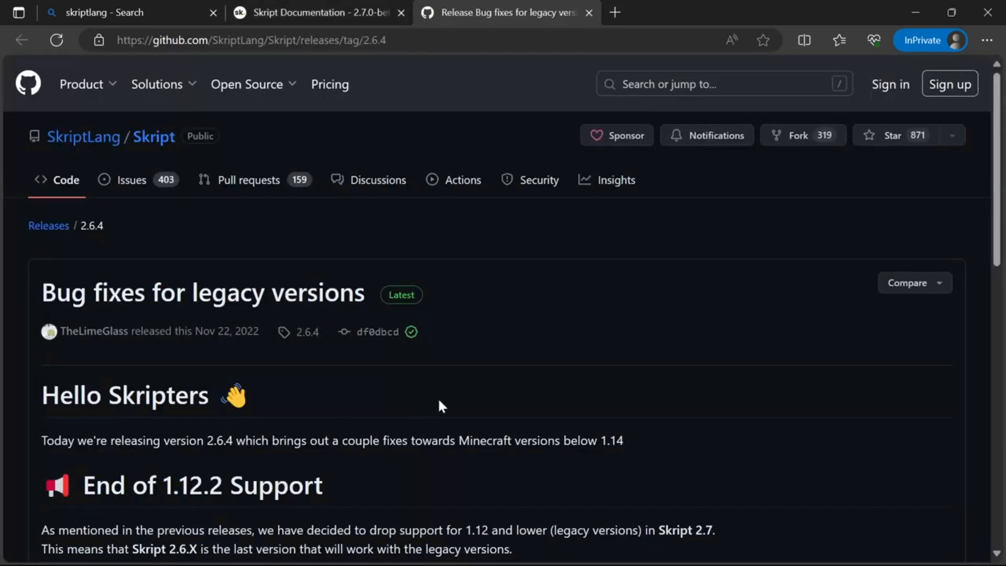
Download Skript-2.6.4.jar from the Assets of the GitHub 2.6.4 release page
scroll("down", 3)
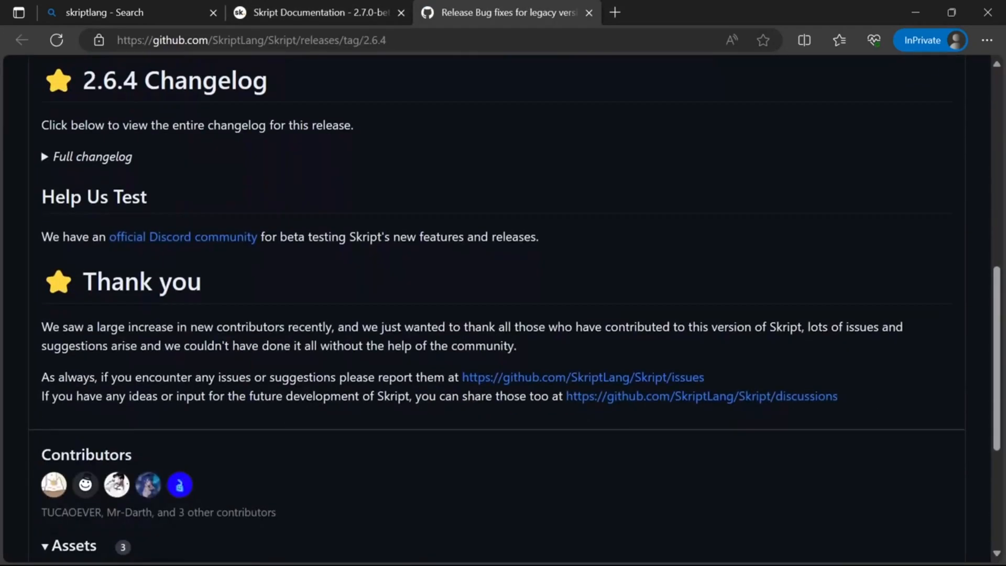
scroll("down", 3)
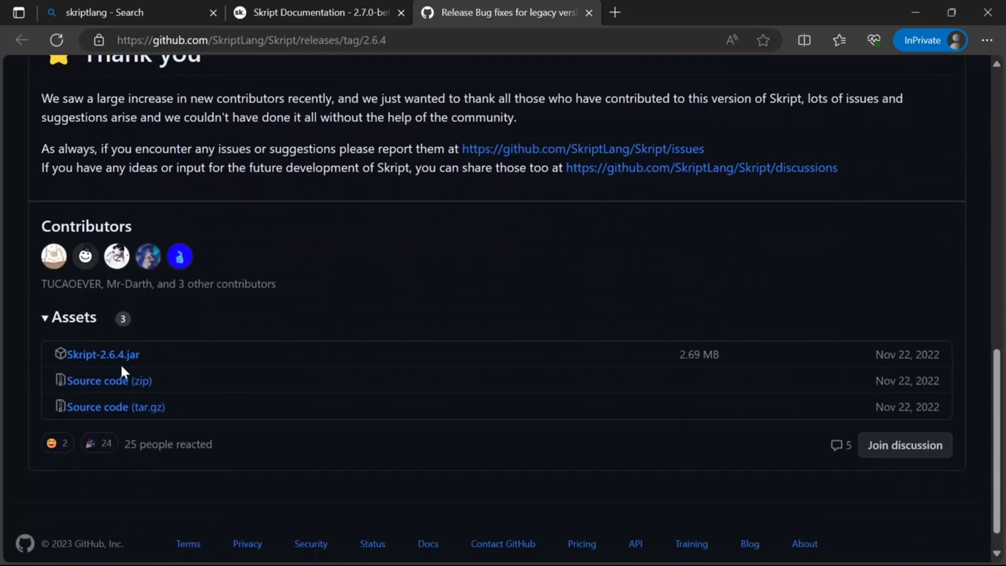
mouse_move(106, 380)
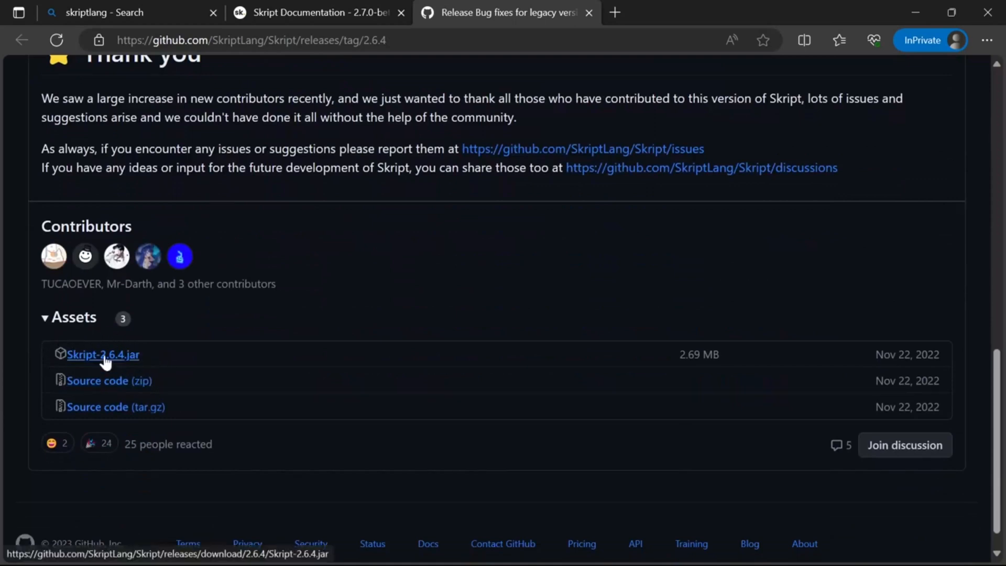
left_click(104, 354)
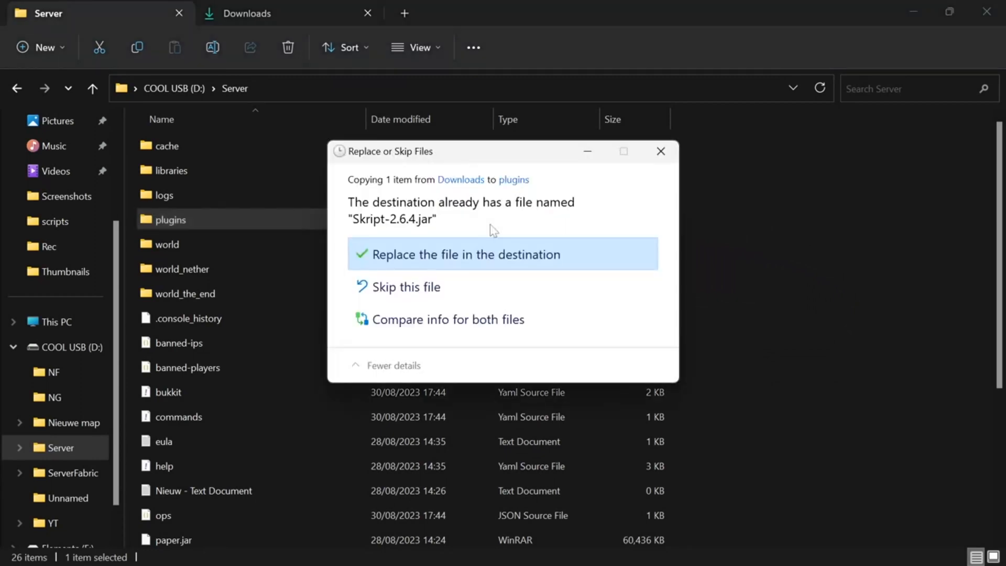
Replace the older Skript-2.6.4.jar in the server's plugins folder and verify the new copy there
left_click(468, 253)
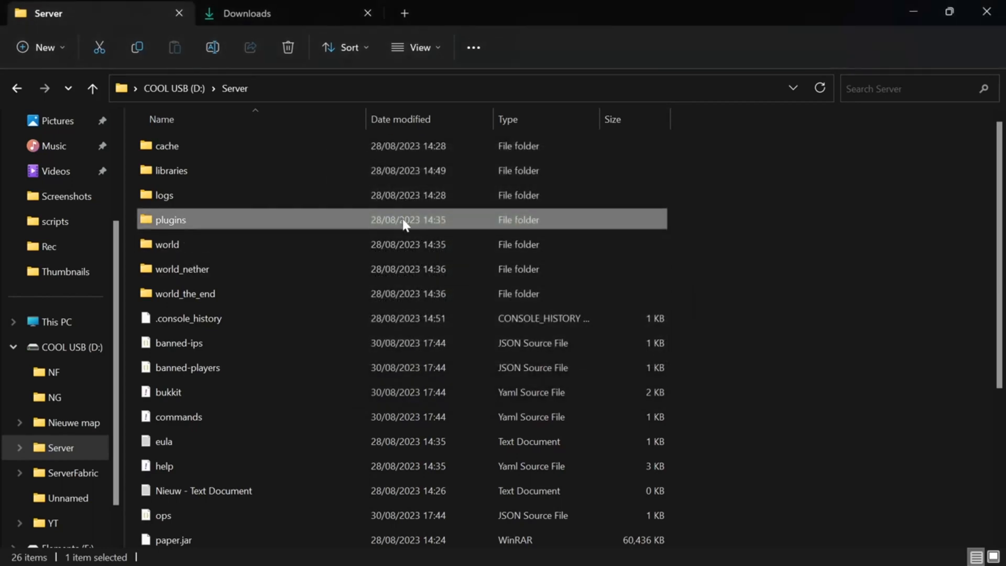
double_click(169, 219)
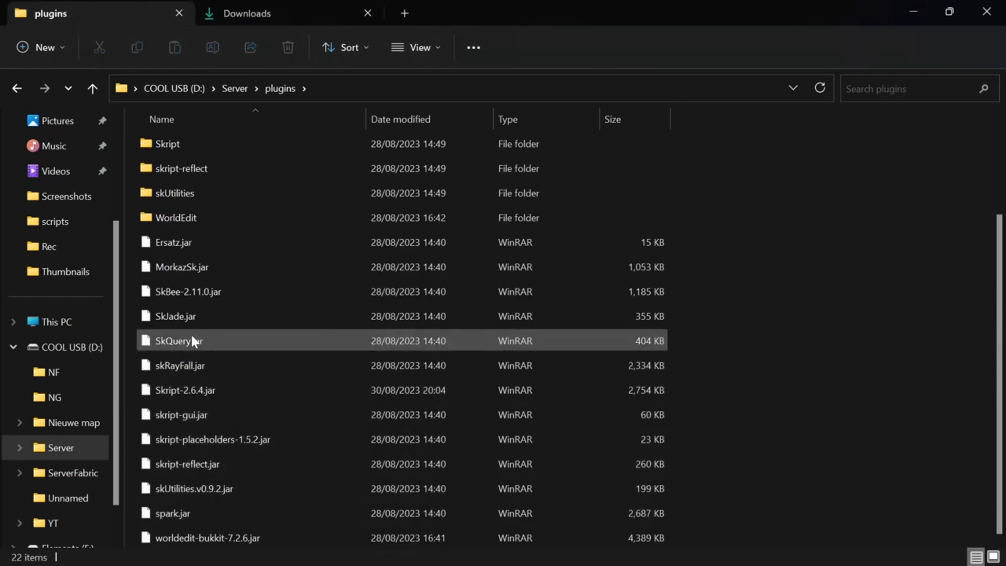
left_click(186, 390)
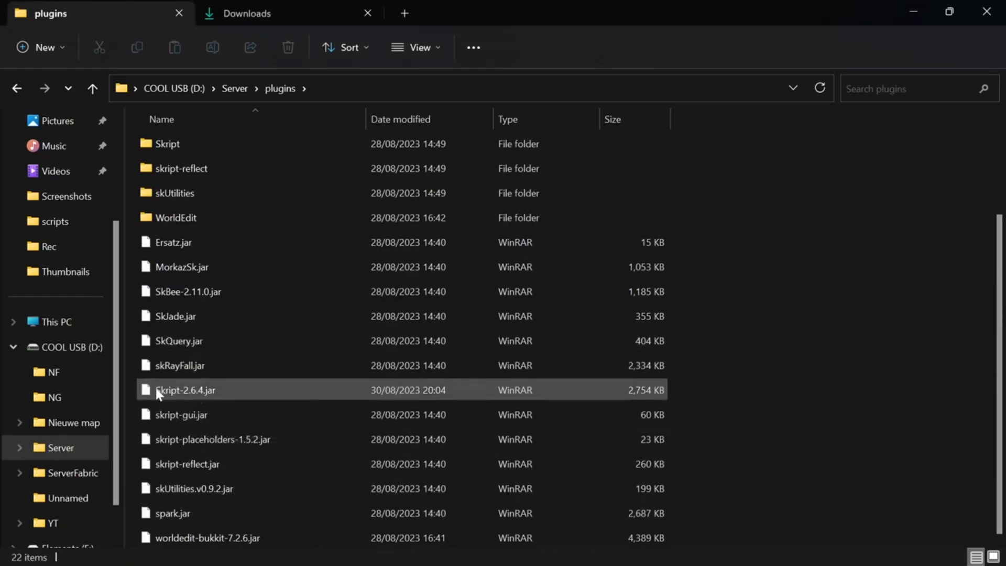
mouse_move(186, 390)
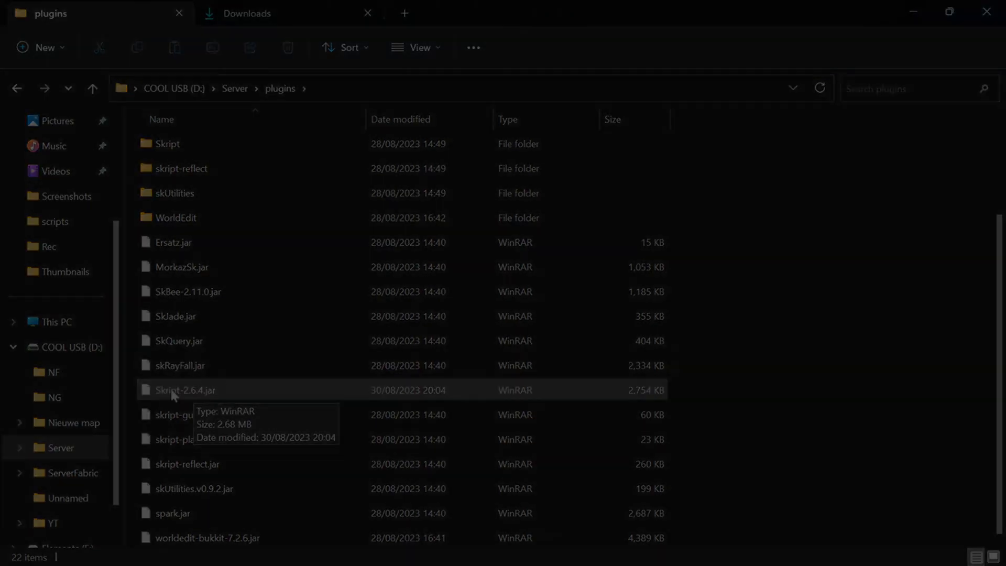